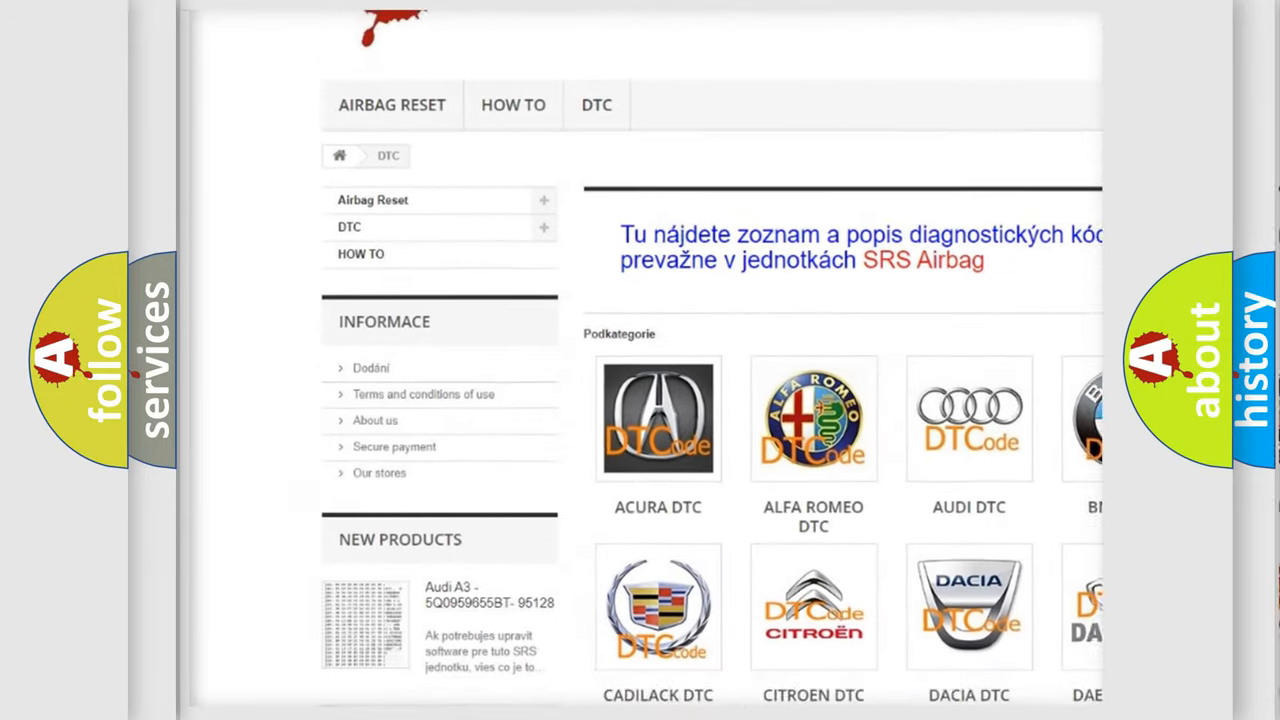
pyautogui.scroll(-3)
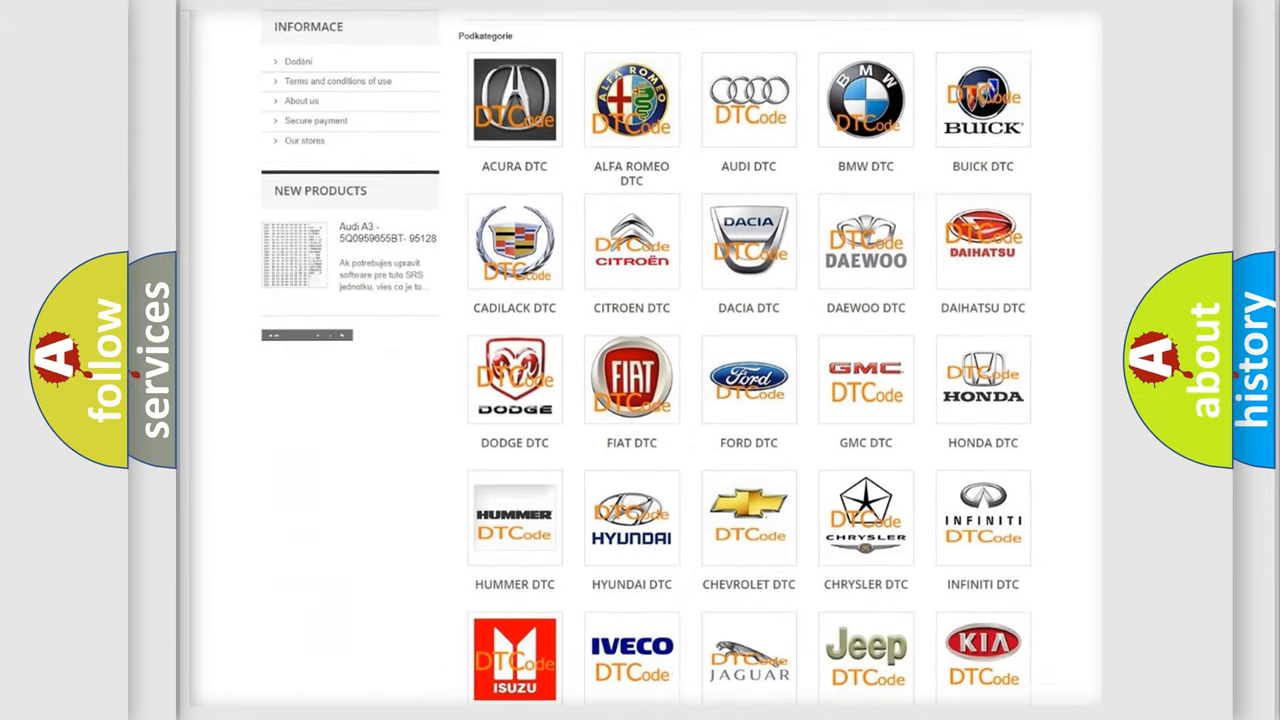
pyautogui.scroll(-3)
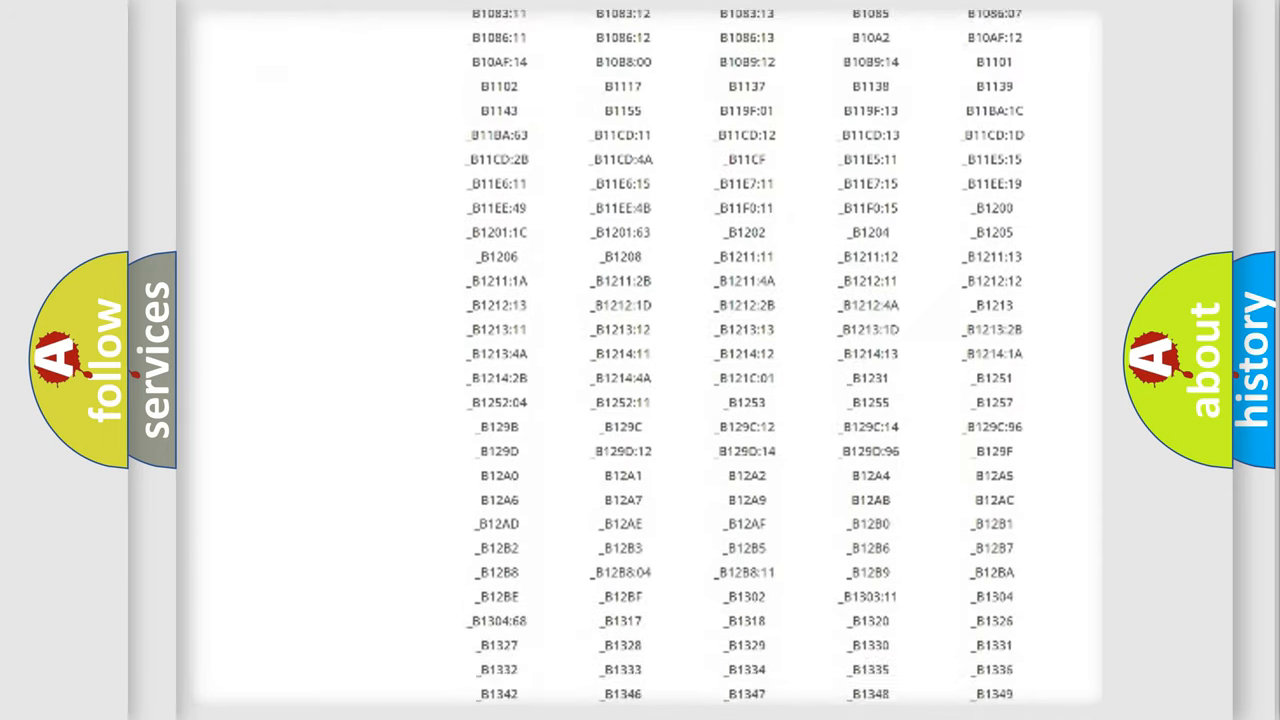
pyautogui.scroll(-3)
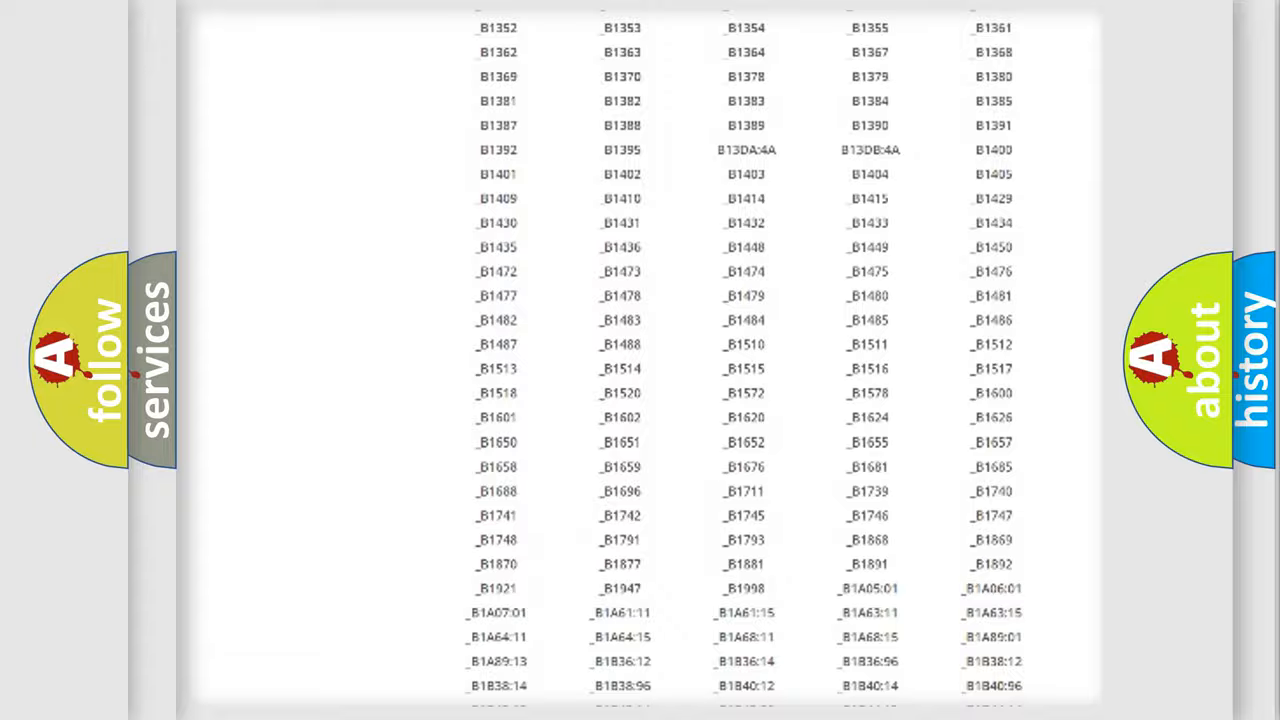